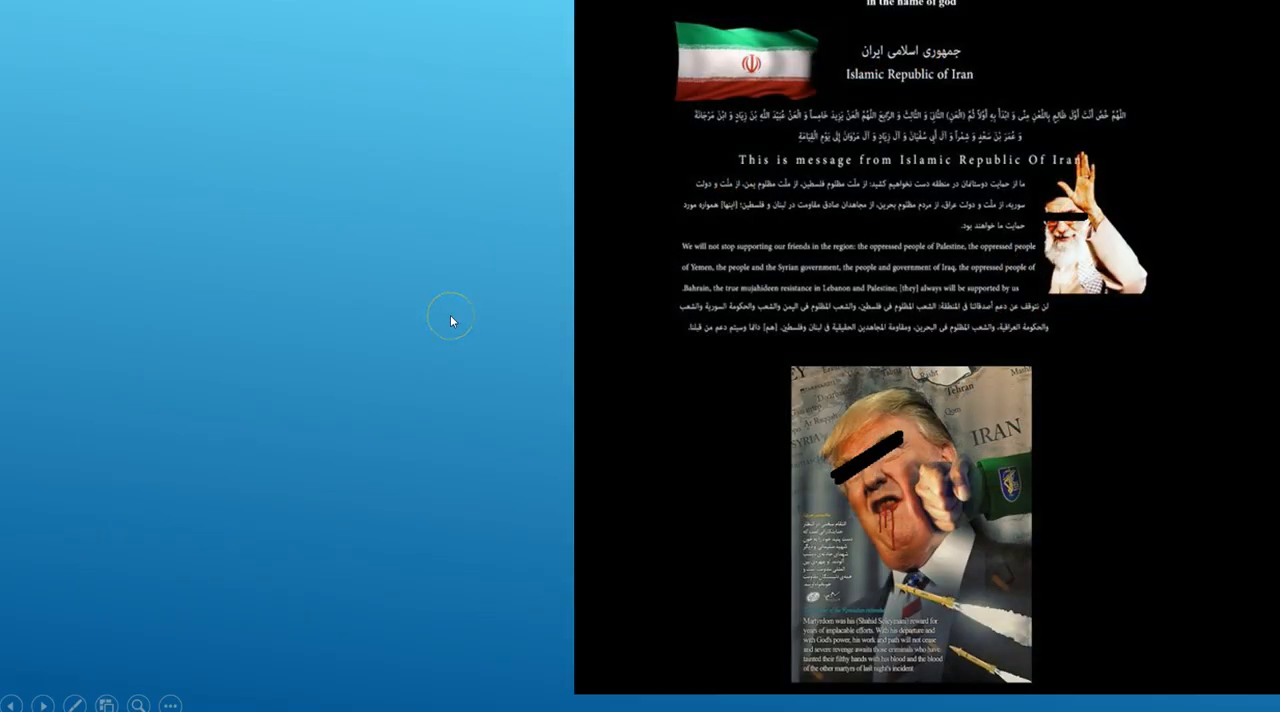
mouse_move(452, 320)
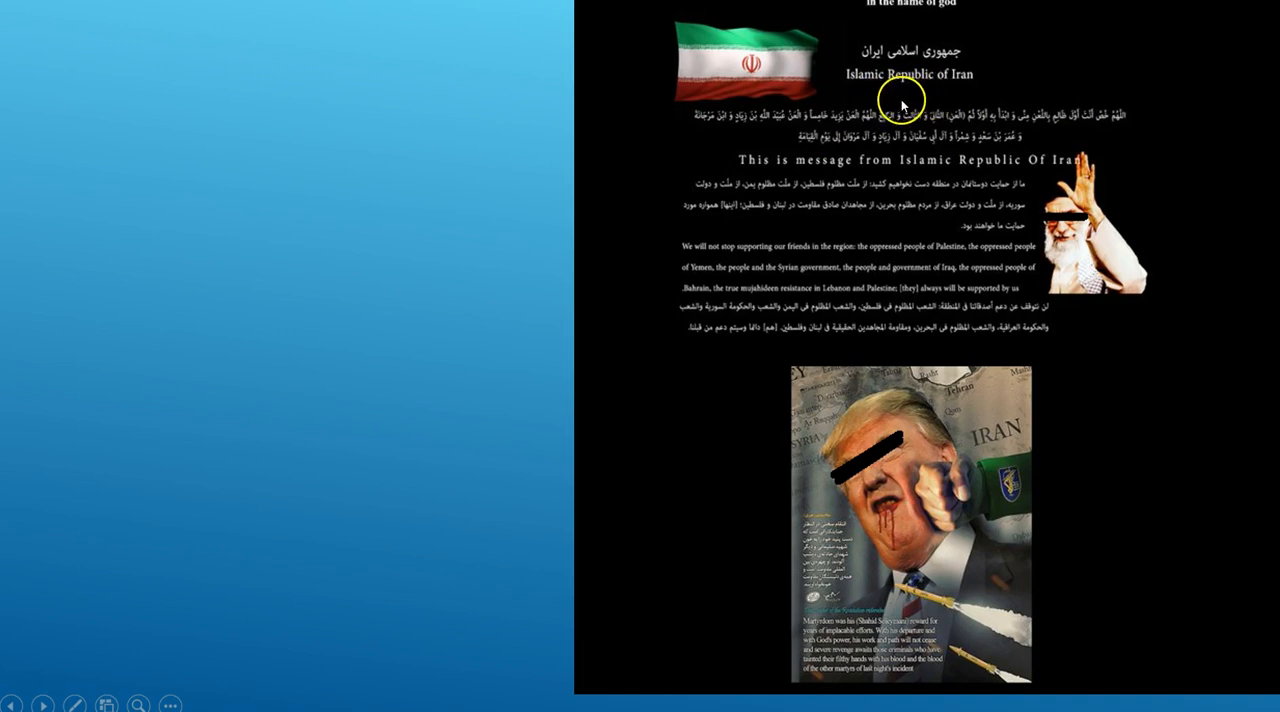
mouse_move(730, 96)
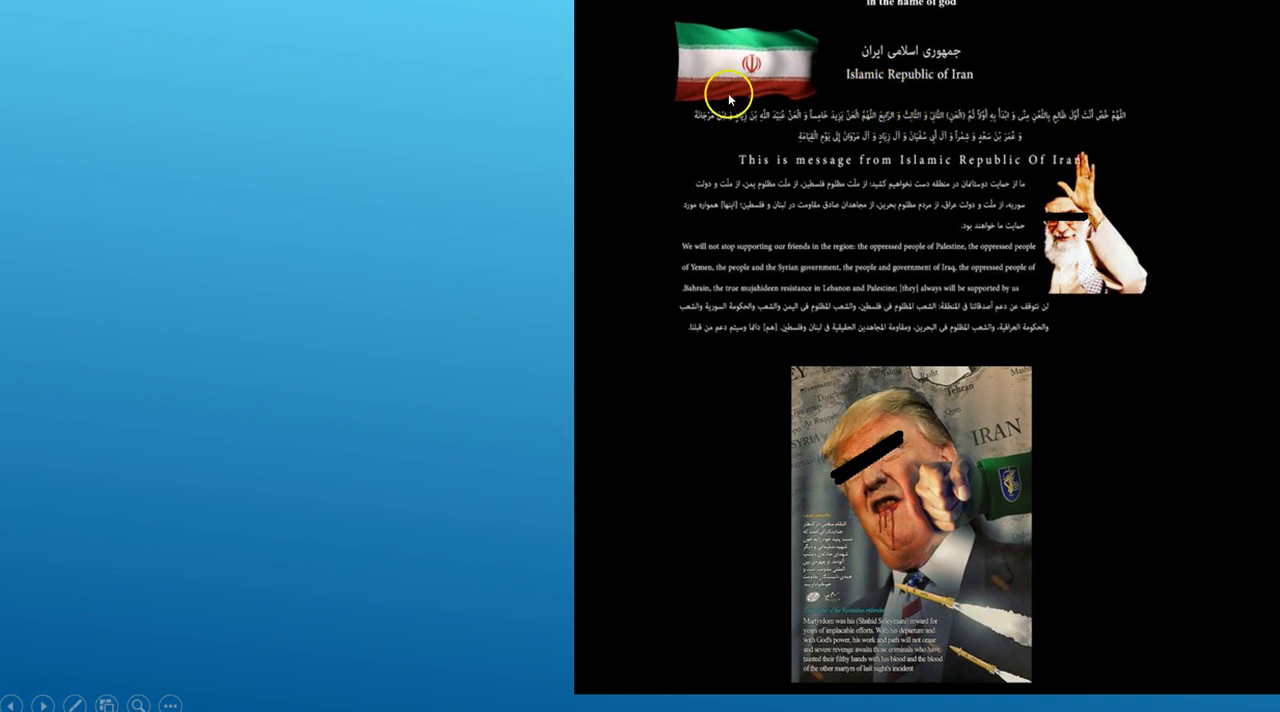
mouse_move(1128, 132)
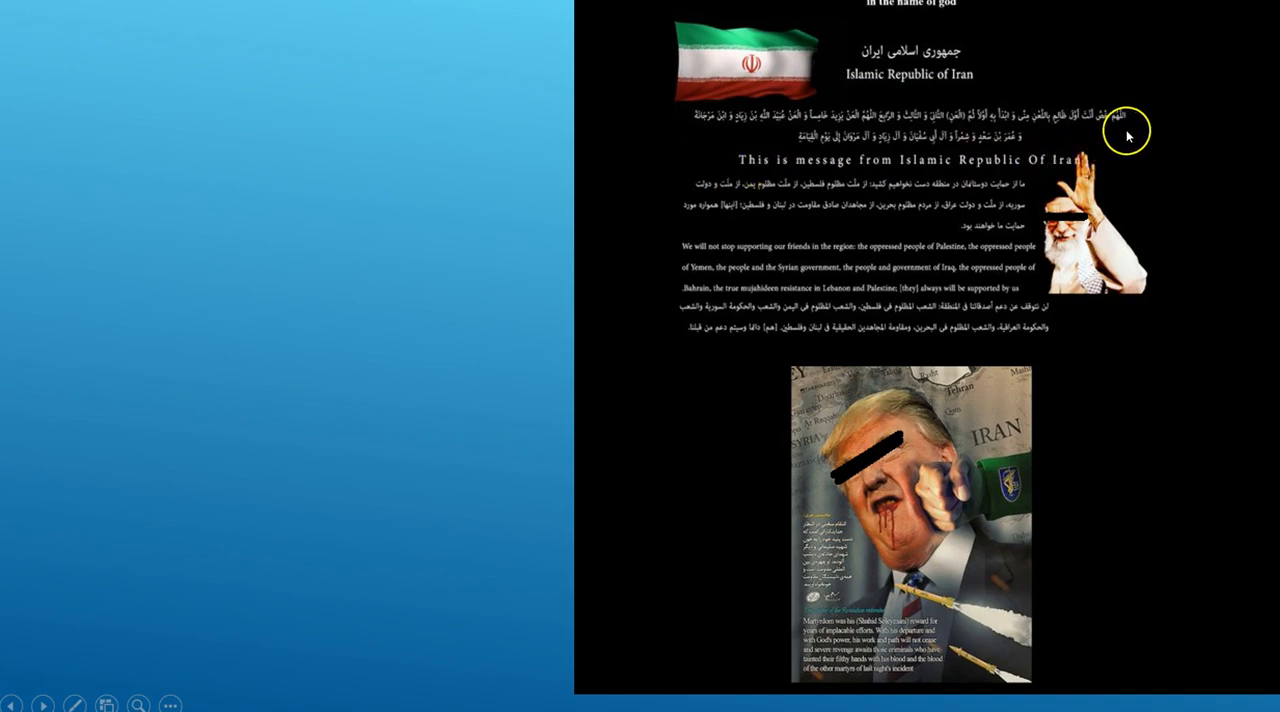
mouse_move(1056, 144)
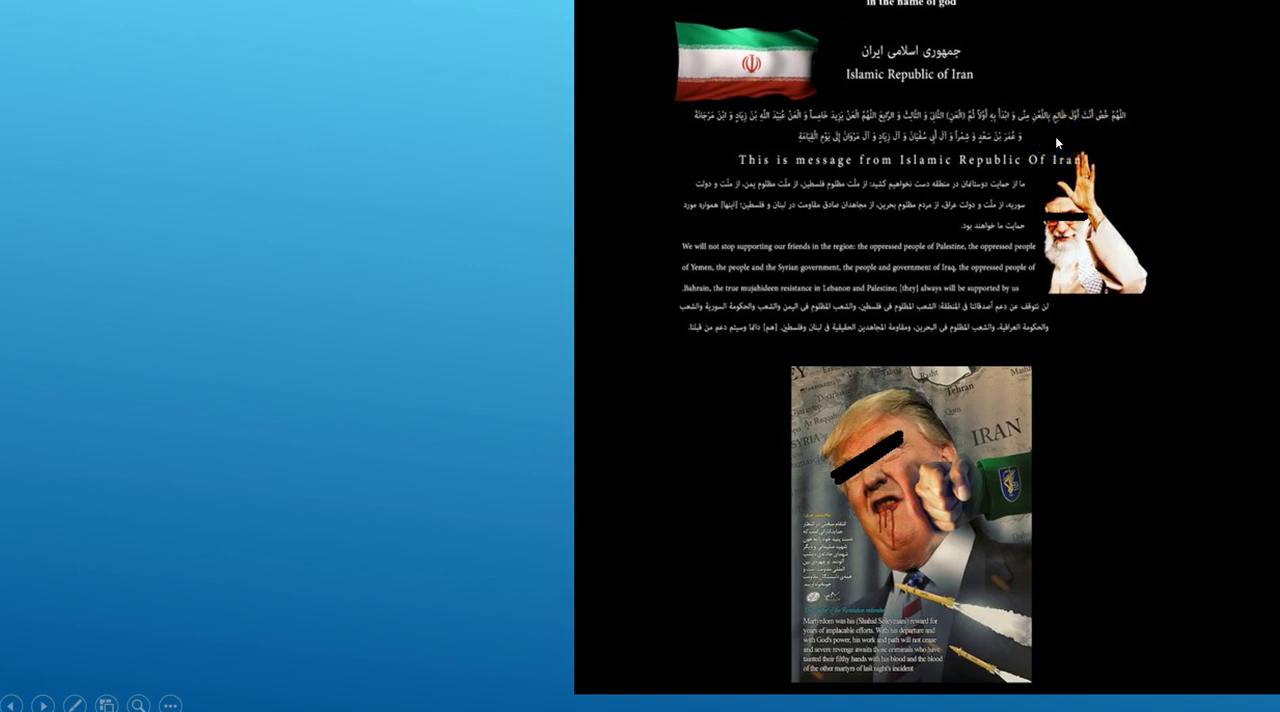
mouse_move(308, 364)
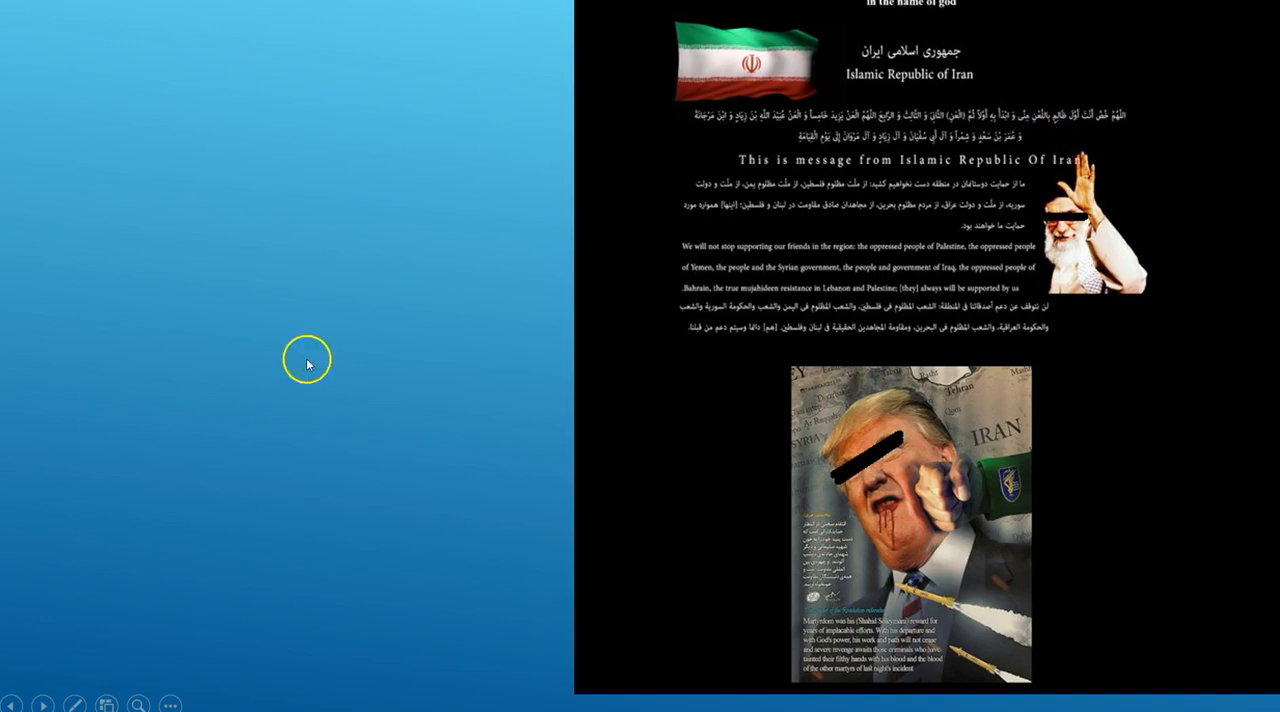
mouse_move(462, 314)
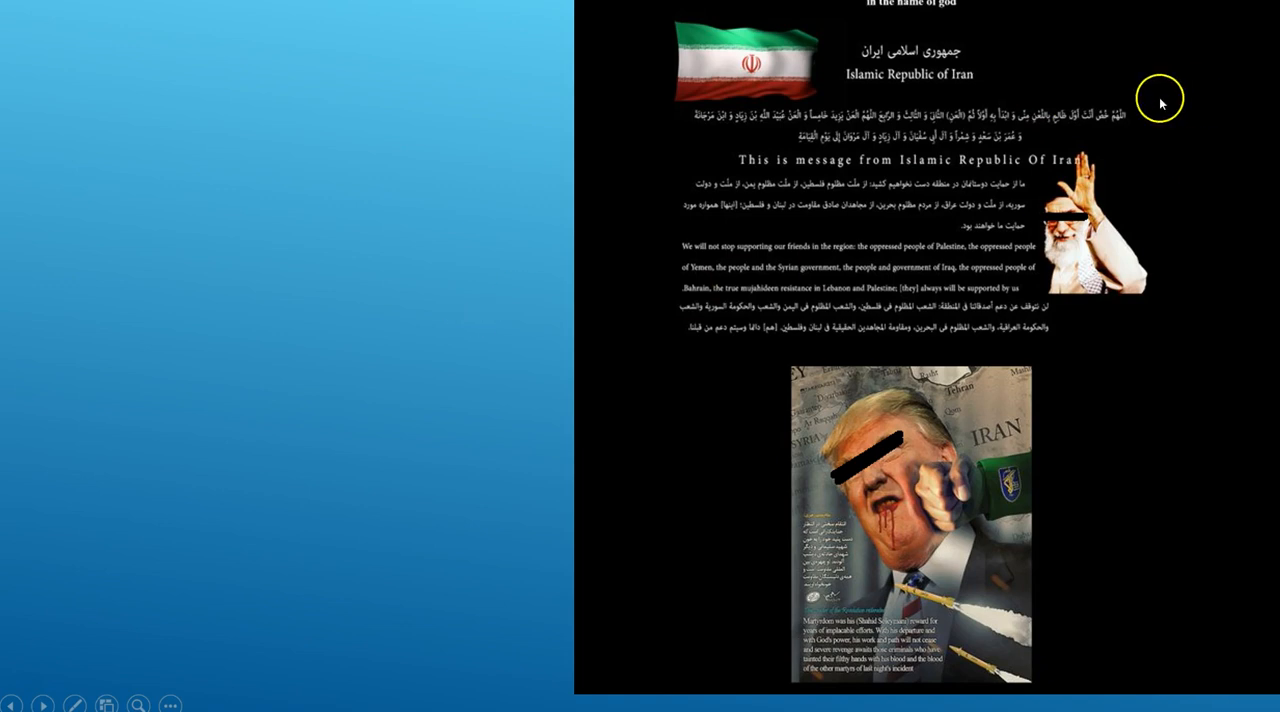
mouse_move(990, 162)
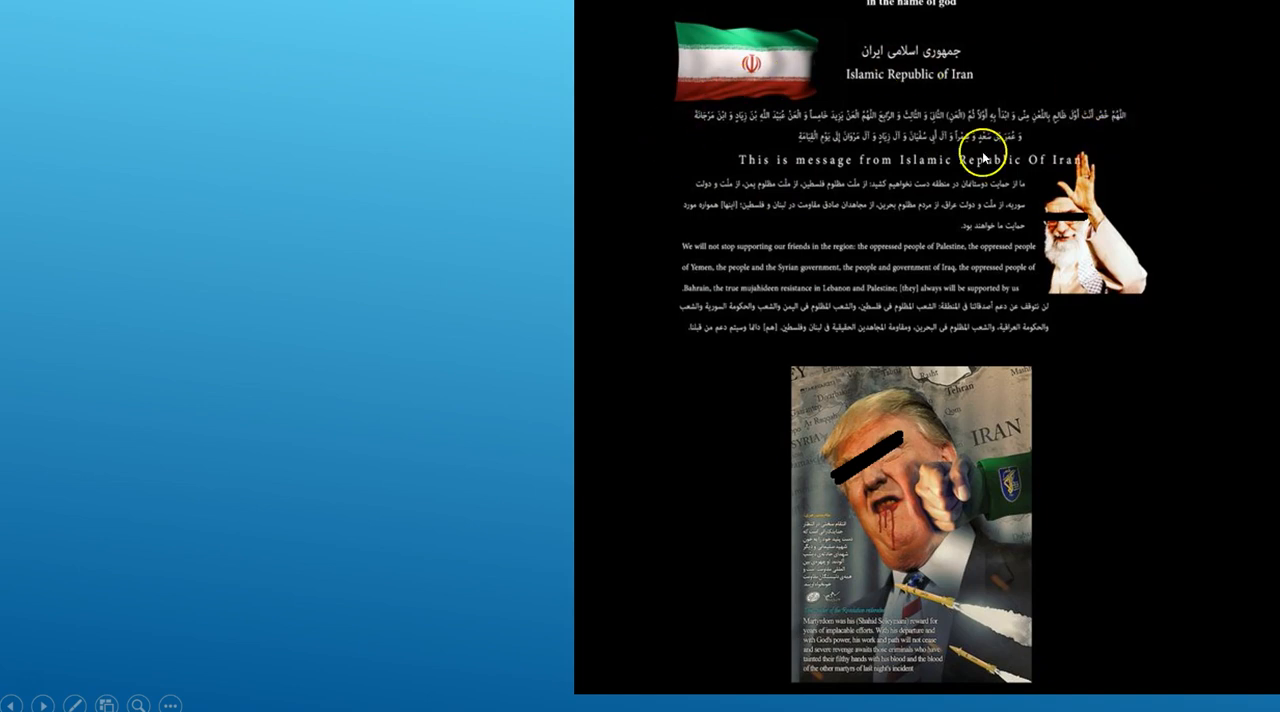
mouse_move(746, 160)
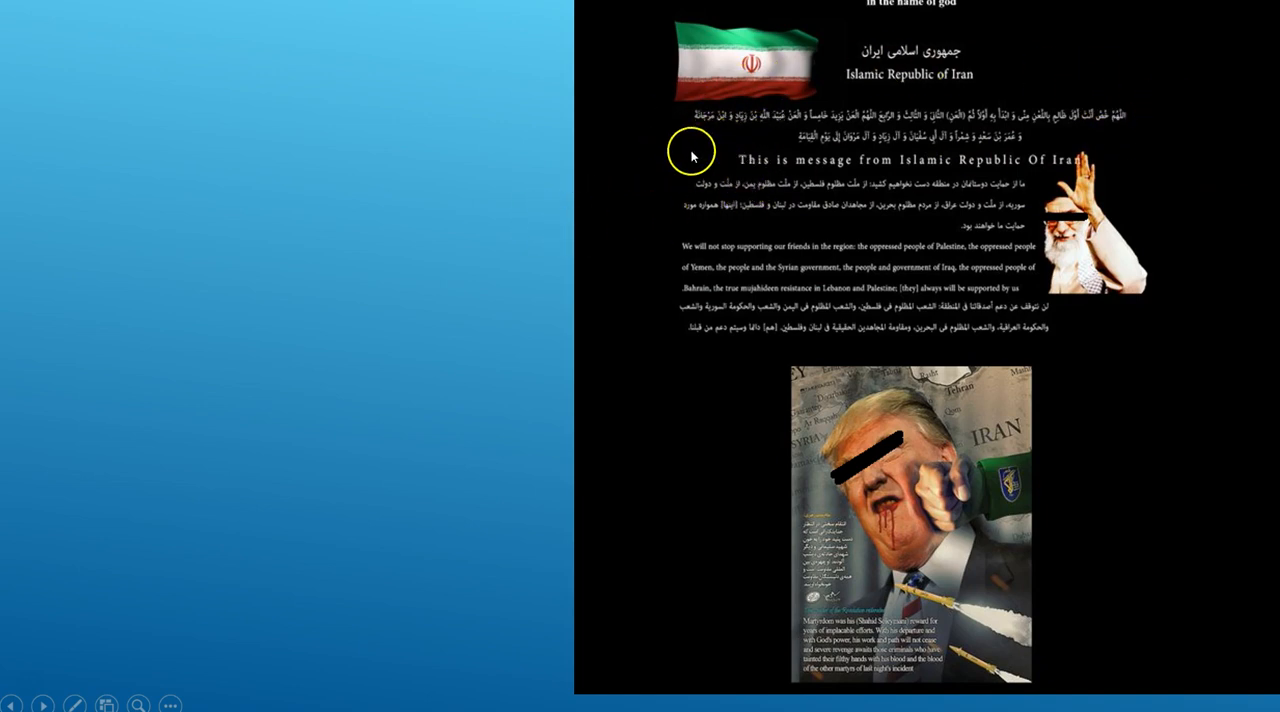
mouse_move(360, 210)
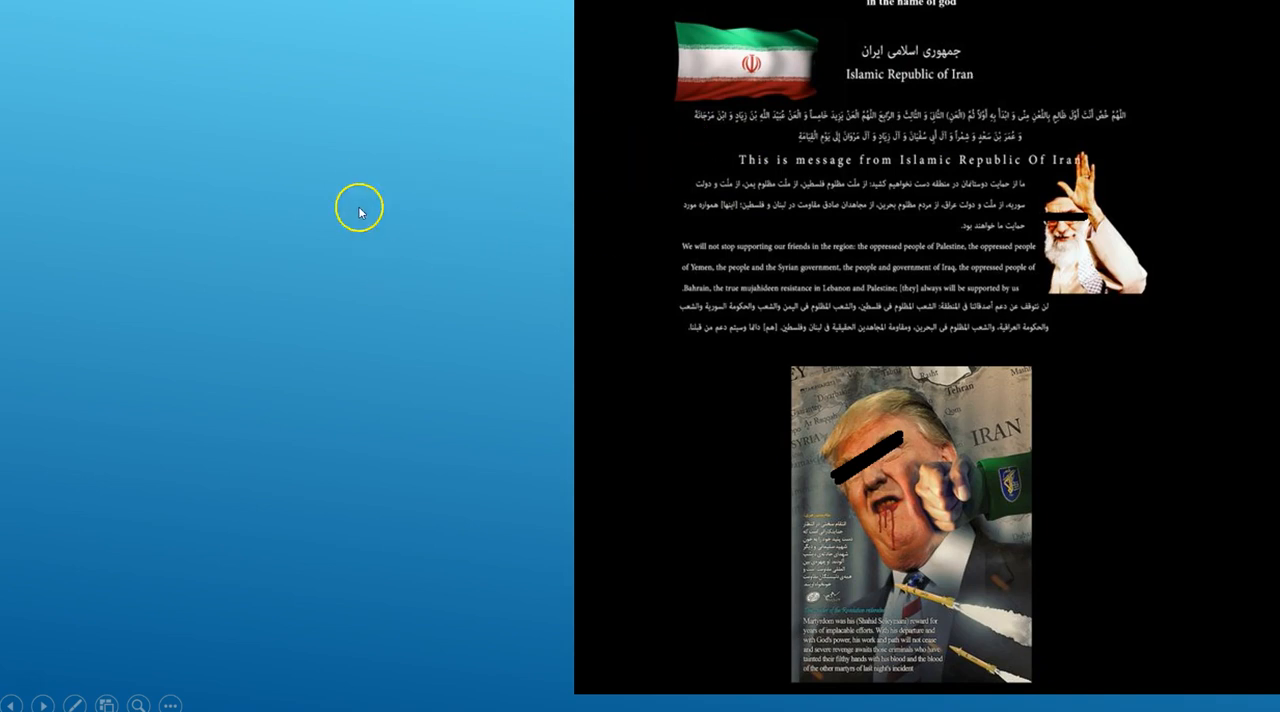
mouse_move(368, 176)
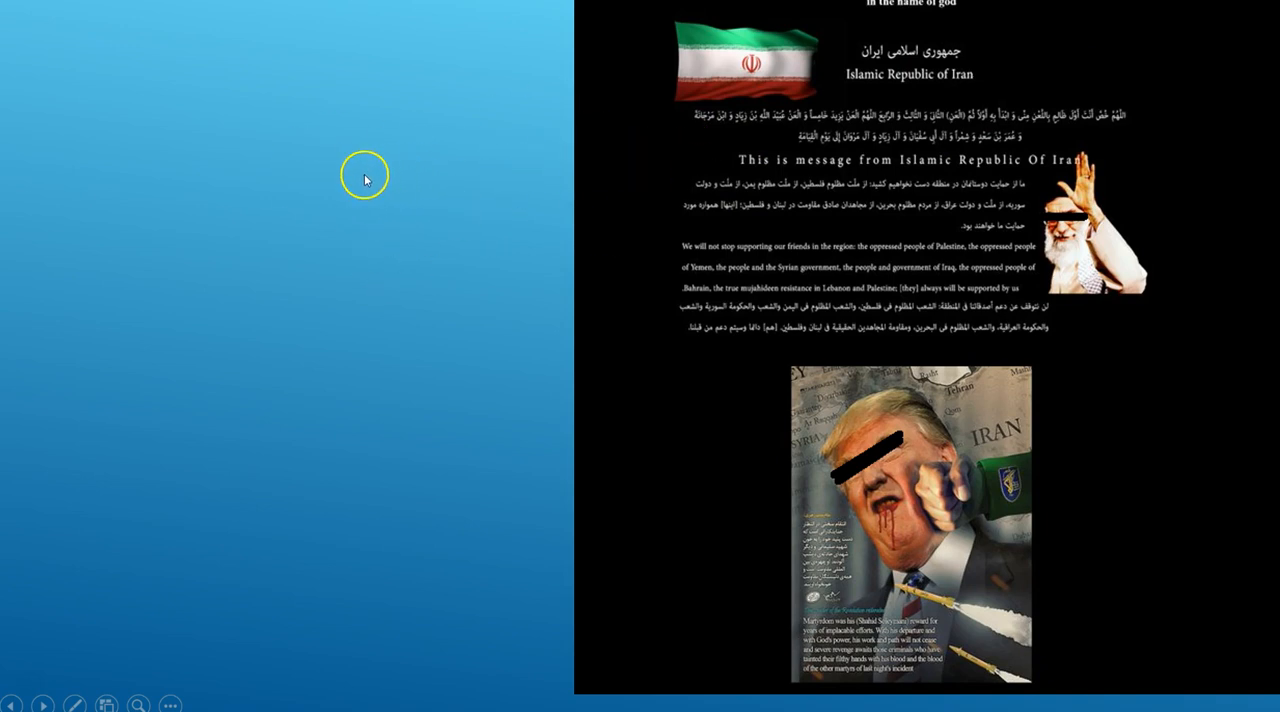
mouse_move(400, 210)
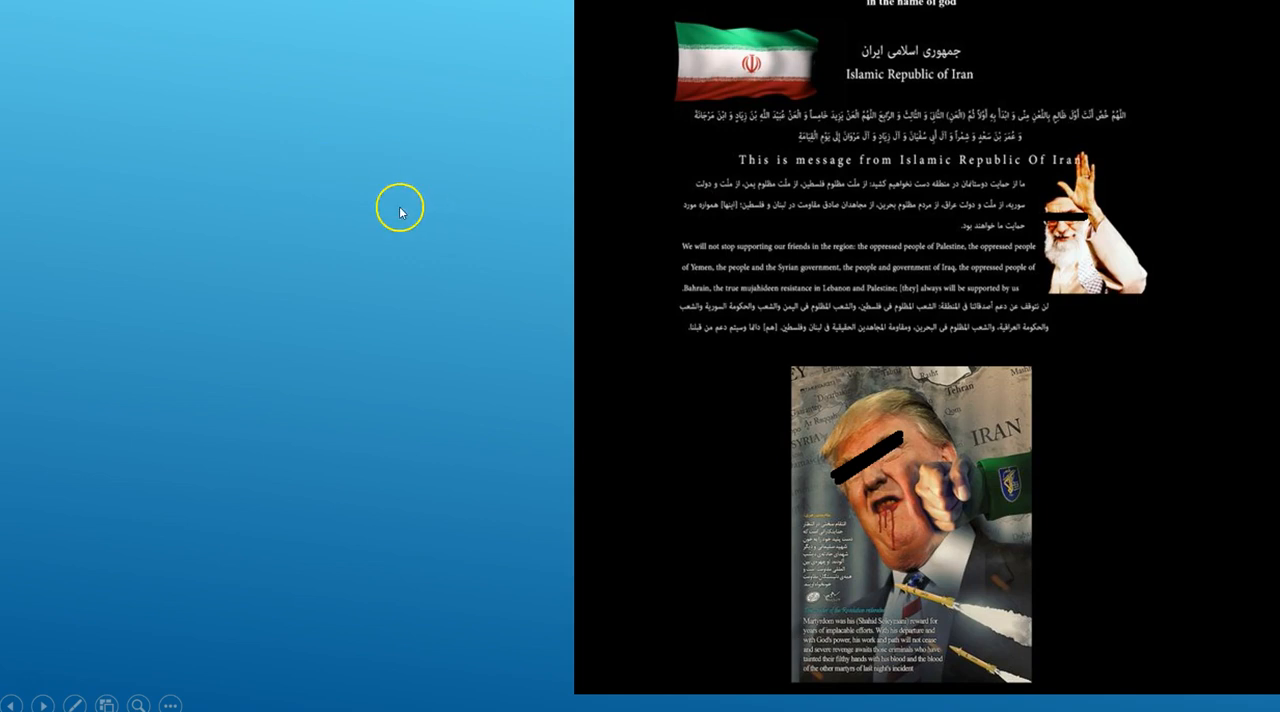
mouse_move(1052, 68)
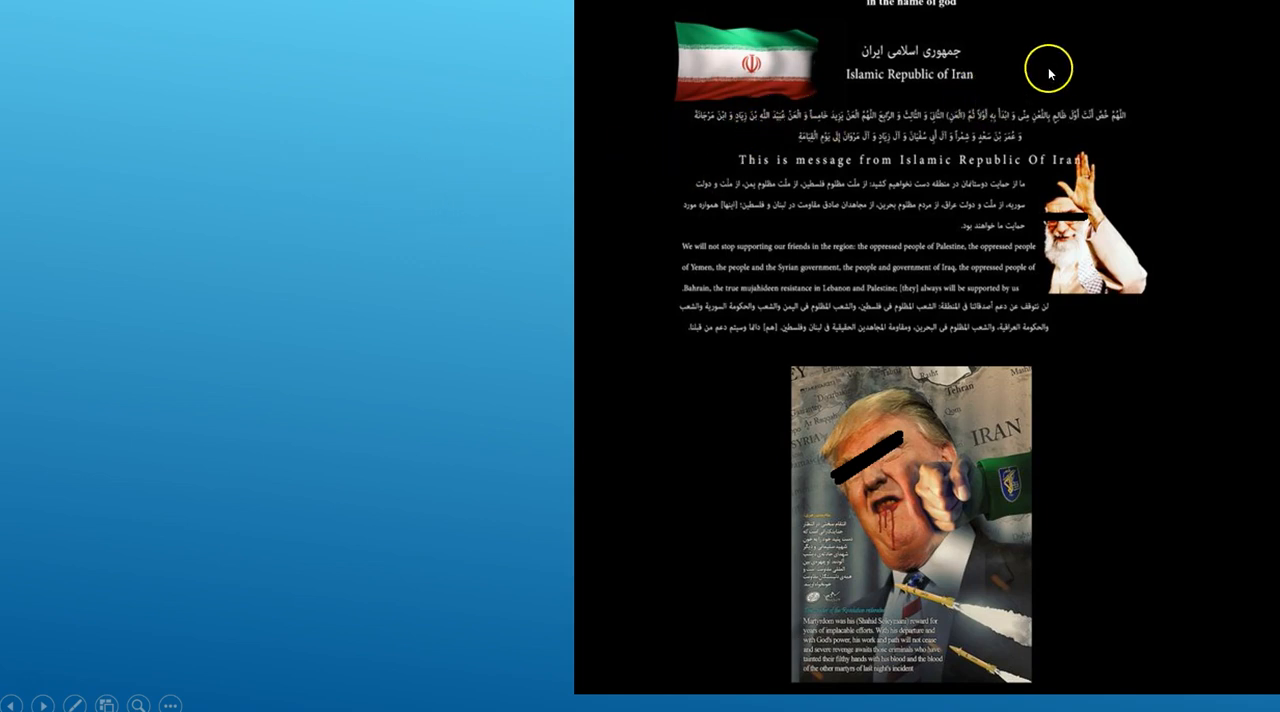